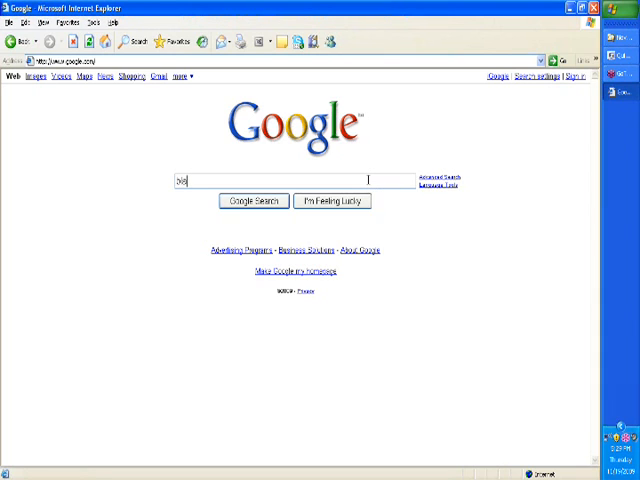
# Step: Enter the query 'black friday sls' into Google's search box in Internet Explorer
pyautogui.write('black friday sls')
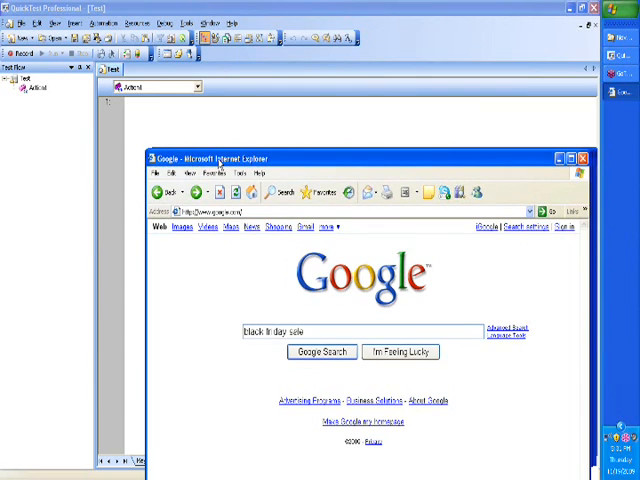
# Step: Write a SystemUtil.Run line in Expert View launching iexplore.exe on google.com
pyautogui.click(584, 156)
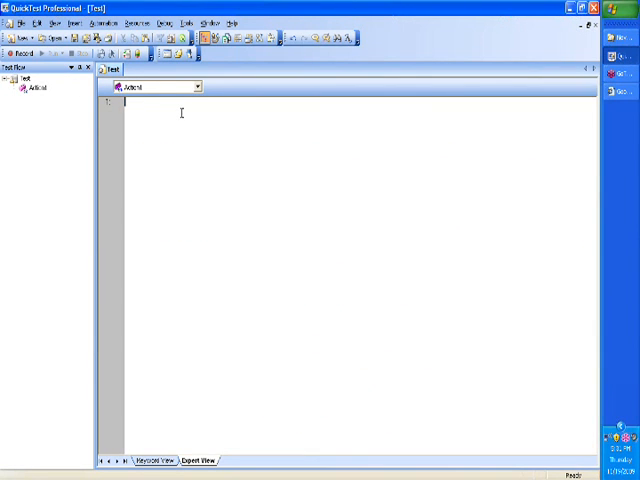
pyautogui.write('systemutil')
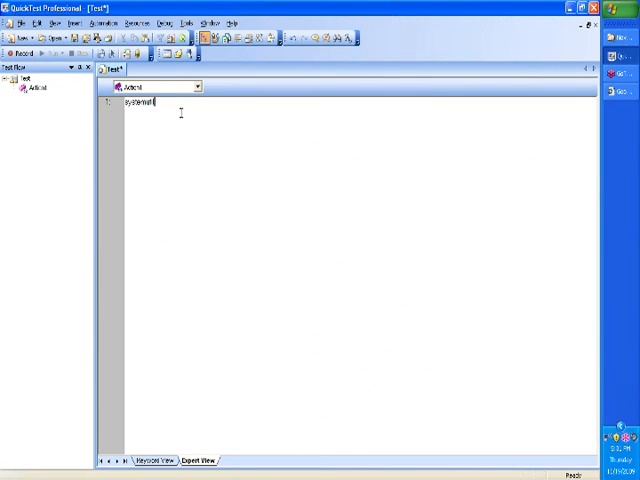
pyautogui.write('.Run "iexplore.ex')
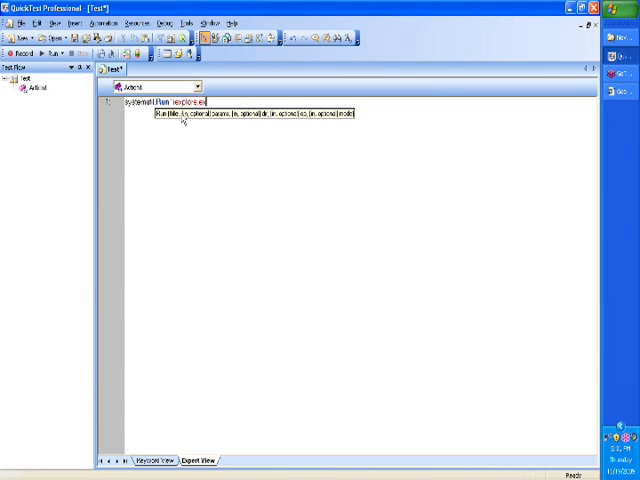
pyautogui.write('","google.com"')
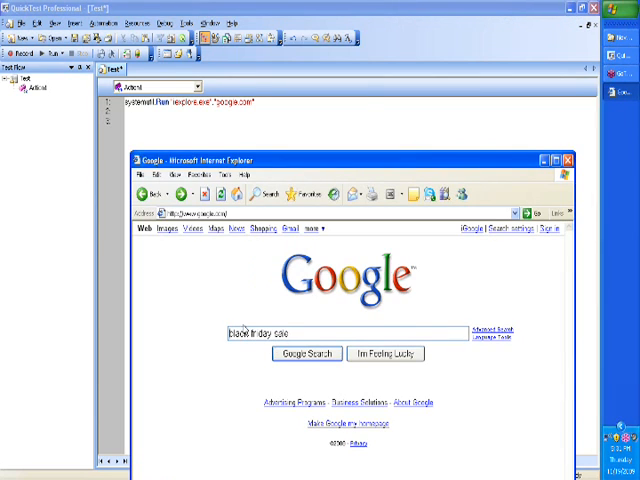
pyautogui.moveTo(264, 240)
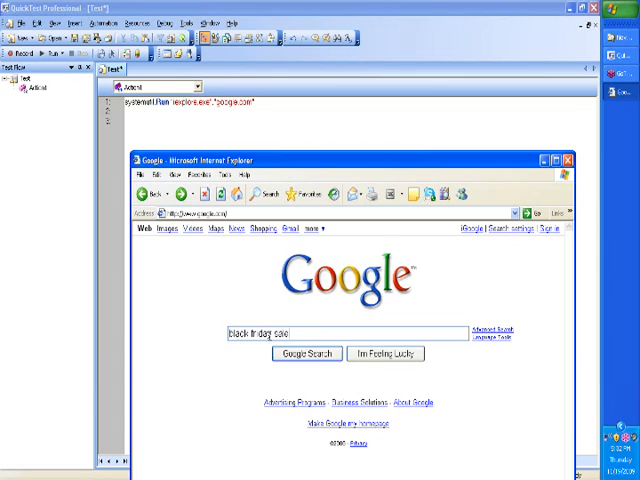
# Step: Start recording and accept the Record and Run Settings
pyautogui.click(344, 332)
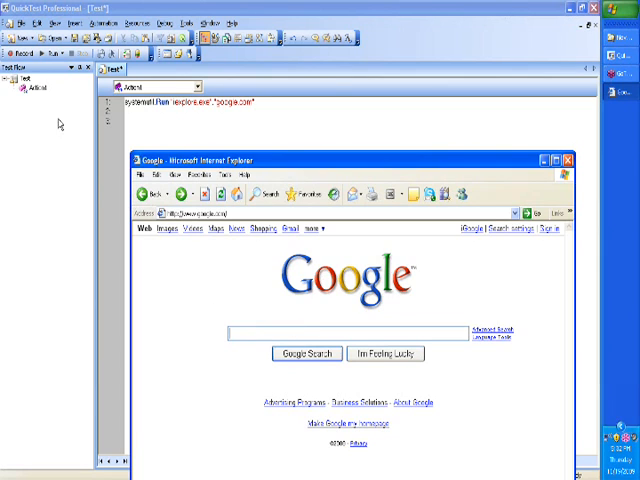
pyautogui.click(20, 54)
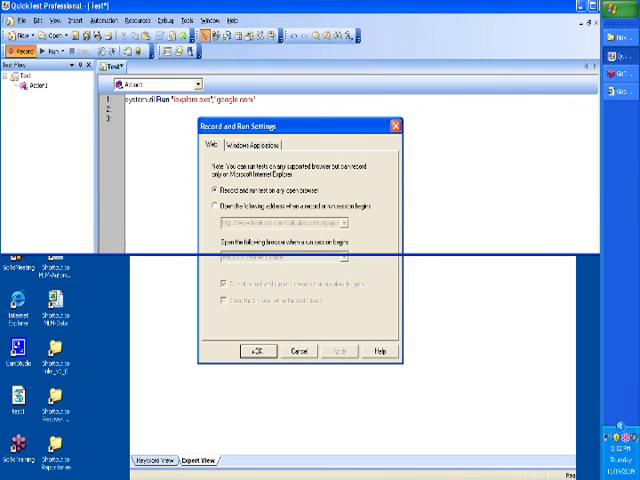
pyautogui.click(260, 352)
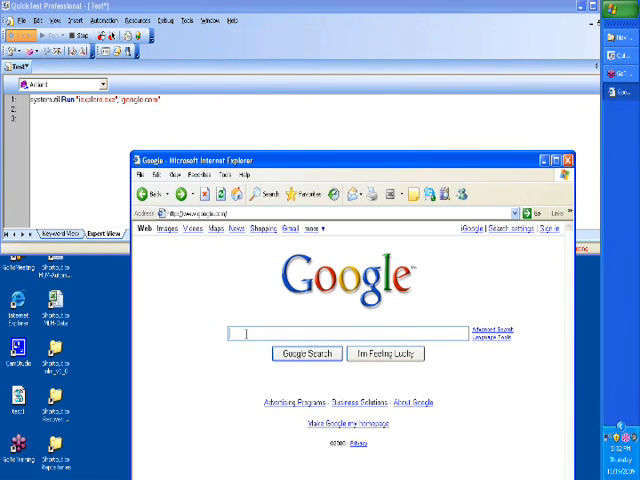
# Step: Record searching Google for 'black friday sales 2009', then closing the results browser
pyautogui.write('black friday sales 2009')
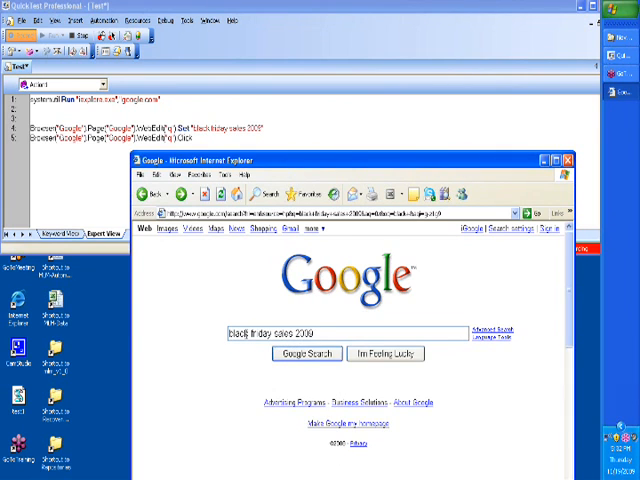
pyautogui.click(312, 352)
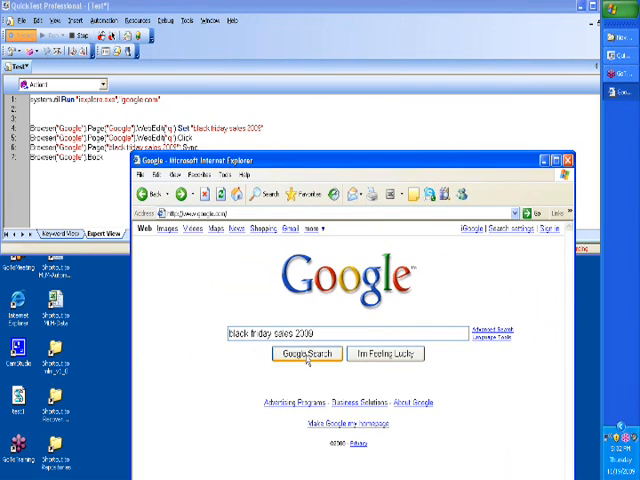
pyautogui.click(304, 352)
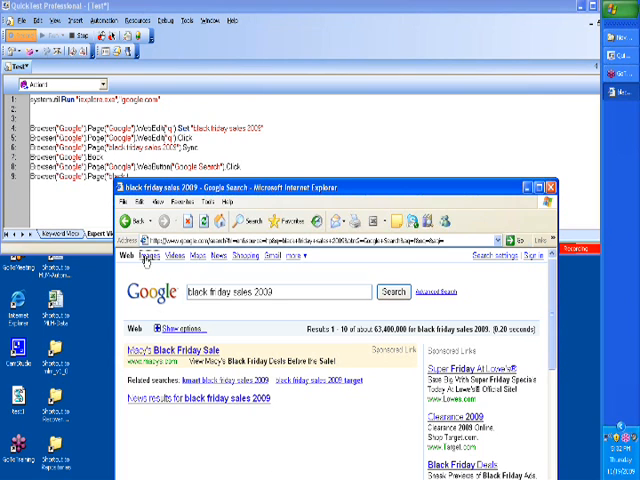
pyautogui.click(160, 256)
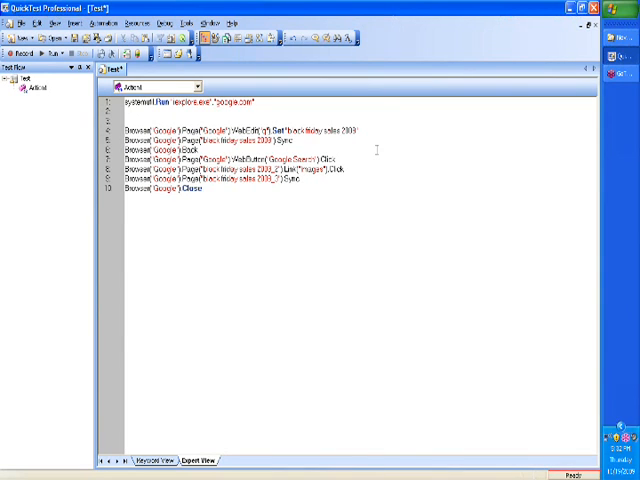
pyautogui.moveTo(378, 156)
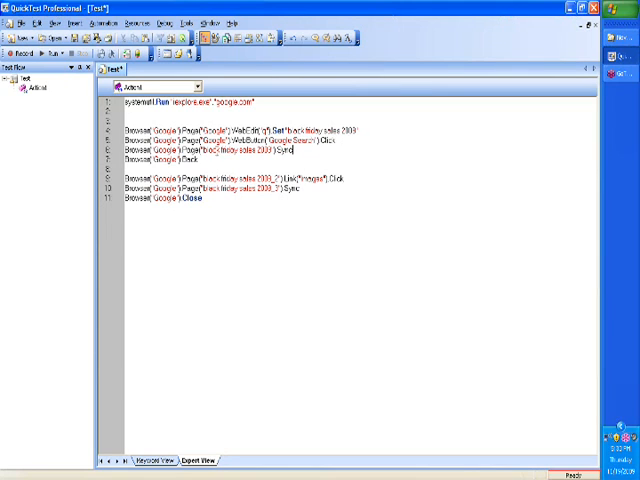
# Step: Select part of a redundant recorded step in Expert View for editing
pyautogui.doubleClick(240, 152)
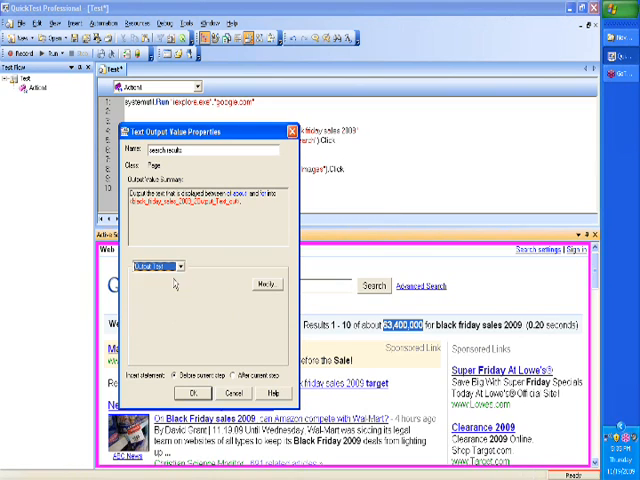
# Step: Set the text output value's type to Data Table and confirm the checkpoint
pyautogui.click(264, 282)
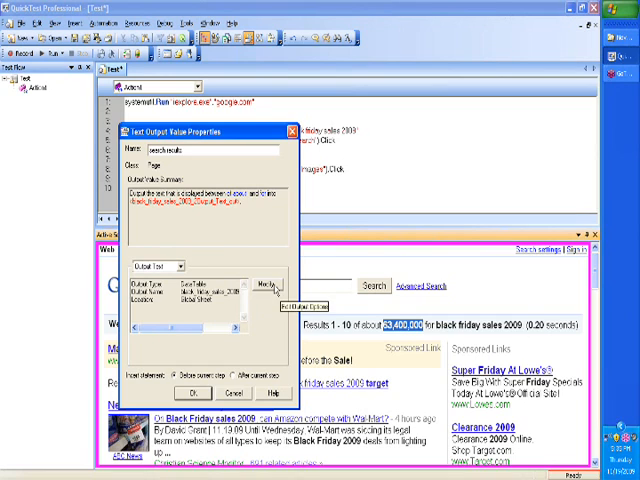
pyautogui.click(264, 276)
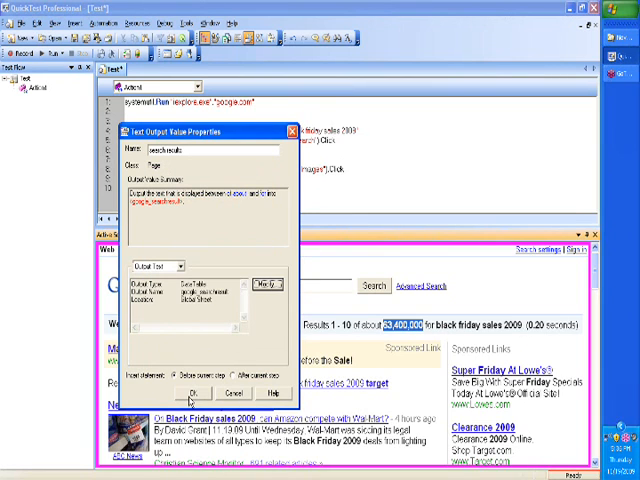
pyautogui.click(192, 392)
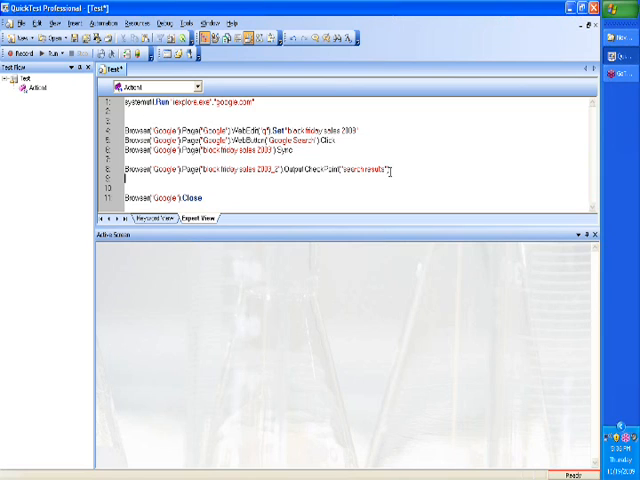
# Step: Write s_result = DataTable.Value("google_searchresult") and a MsgBox line showing it
pyautogui.write('s_result = datat')
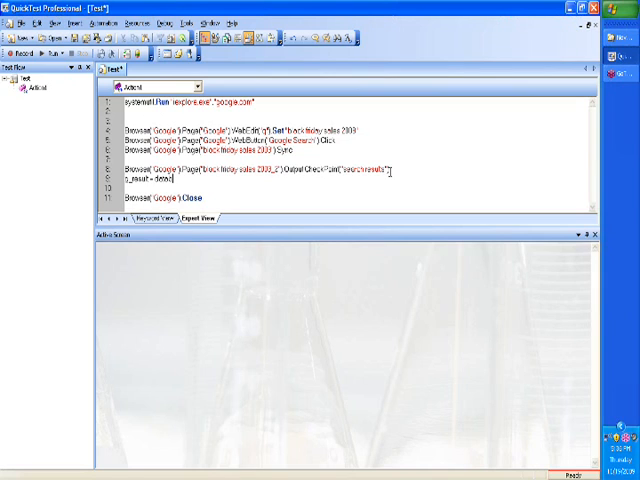
pyautogui.write('Value(')
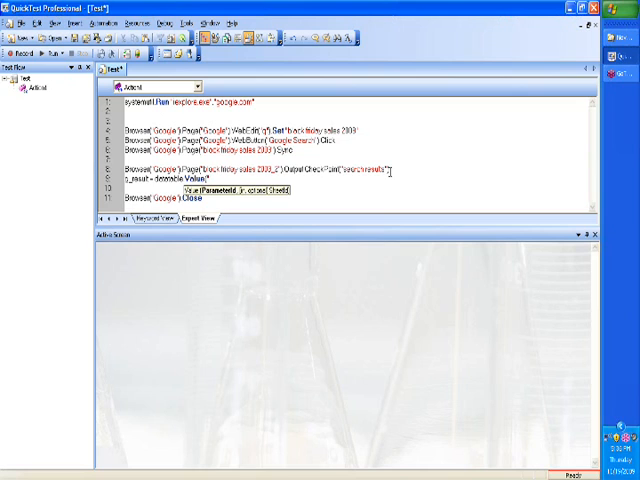
pyautogui.write('google')
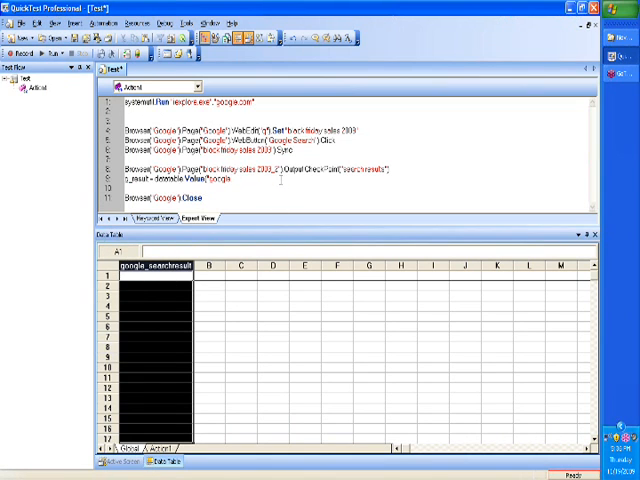
pyautogui.write('msgbox')
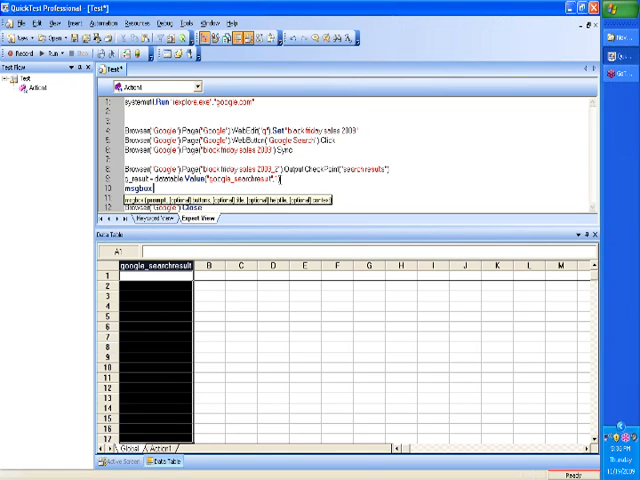
pyautogui.write('g_result')
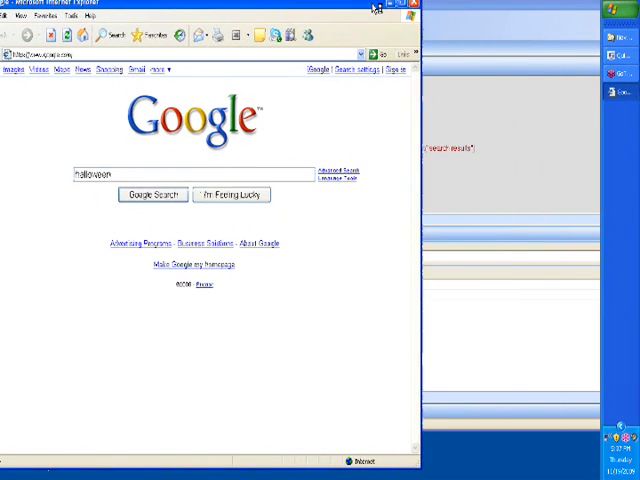
# Step: Show the data table with the google_searchresult count and dismiss the result message box
pyautogui.click(152, 194)
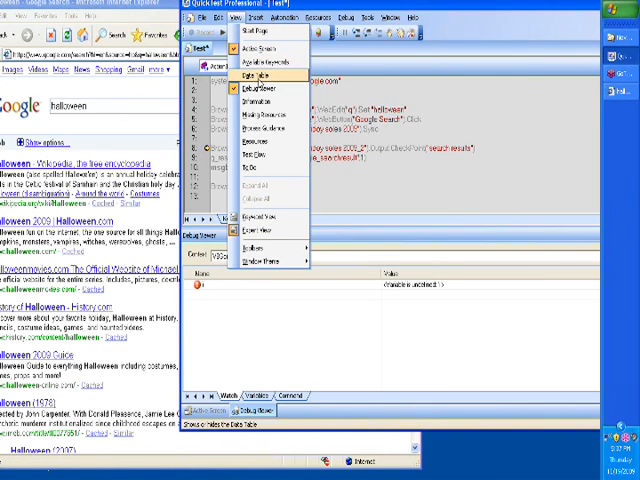
pyautogui.click(252, 76)
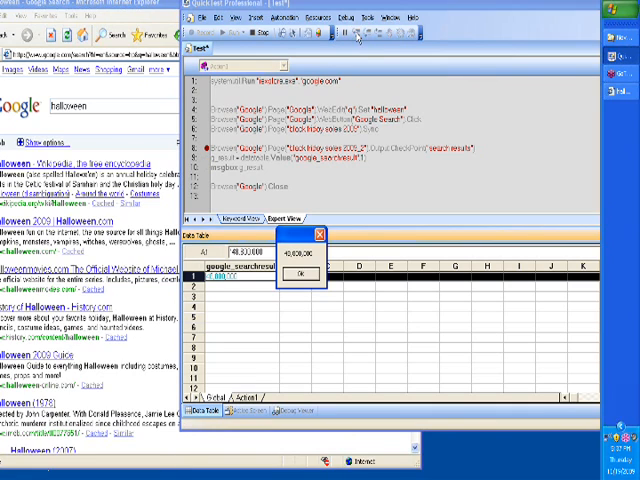
pyautogui.click(296, 276)
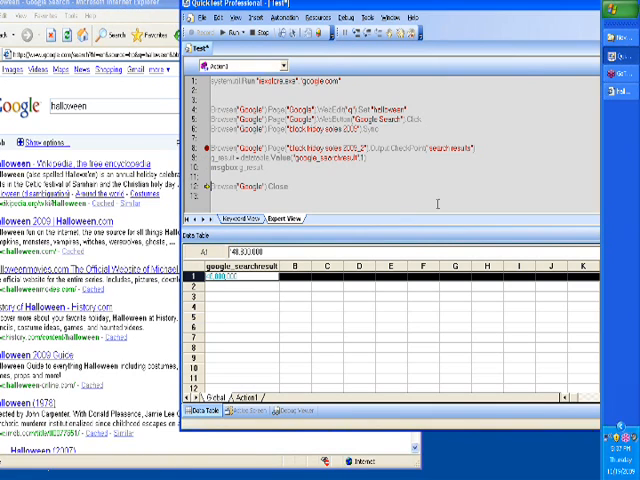